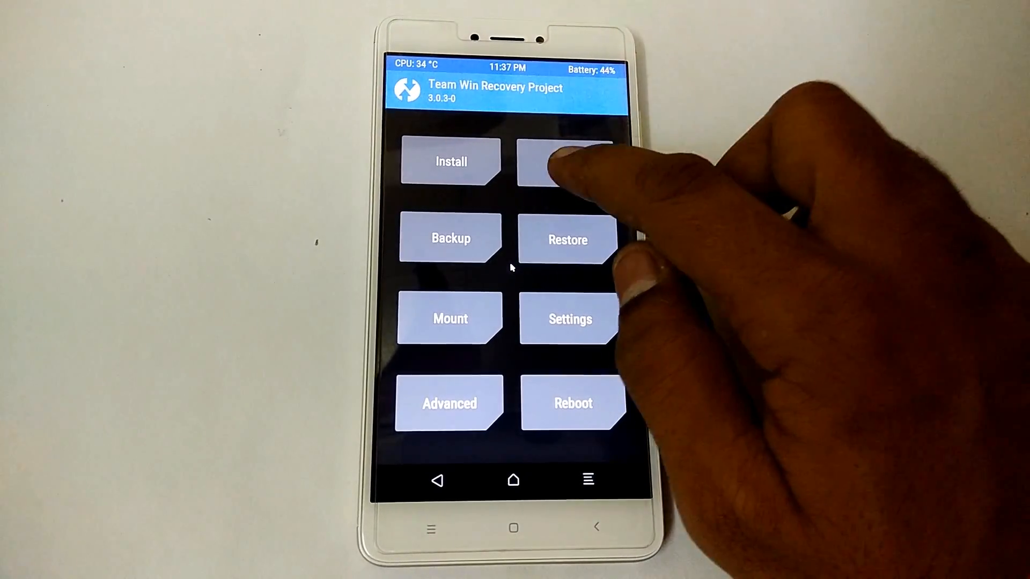
# Flash the ResurrectionRemix zip from /sdcard/Download and return to the zip browser.
pyautogui.click(563, 162)
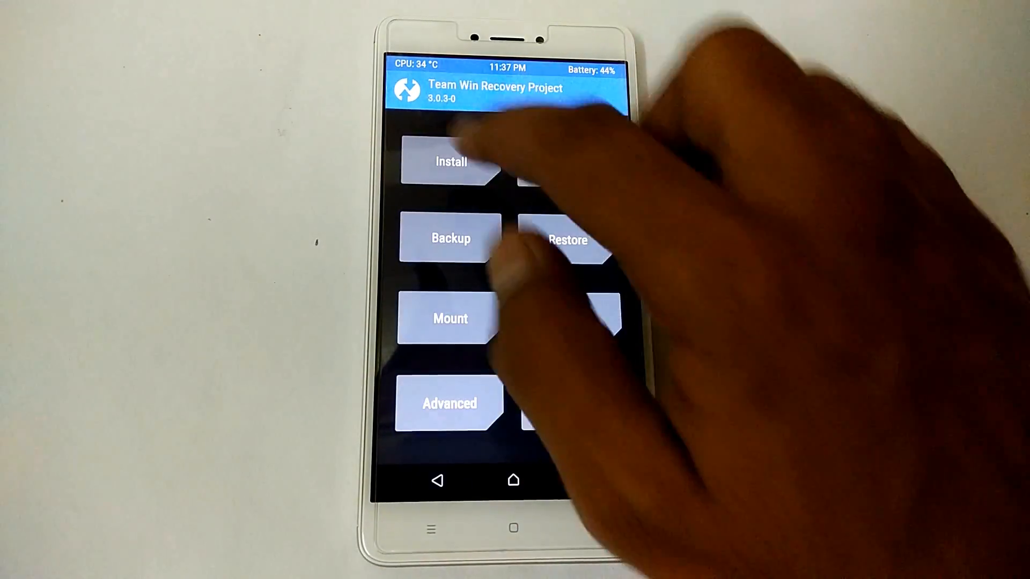
pyautogui.click(450, 162)
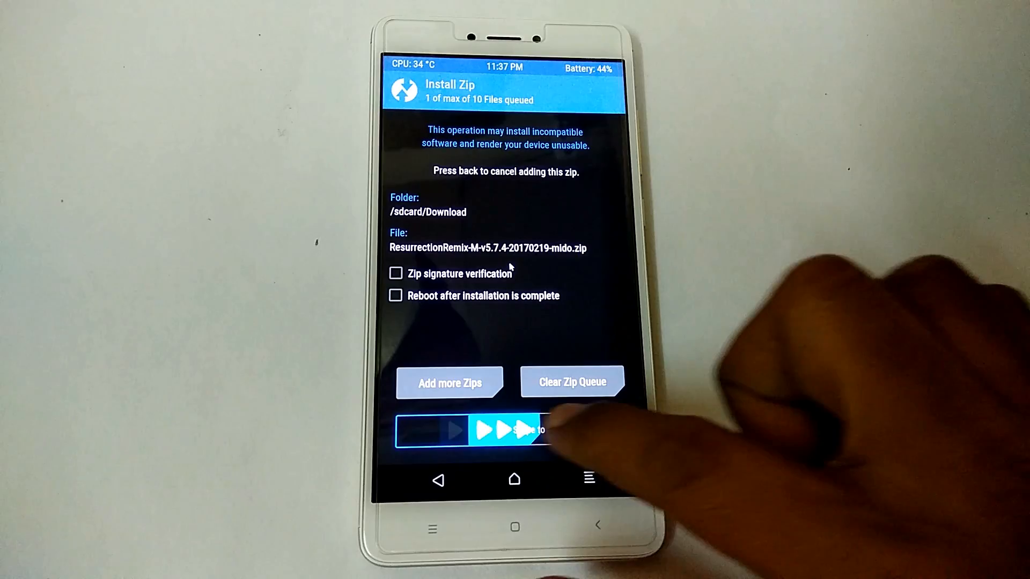
pyautogui.moveTo(433, 430); pyautogui.dragTo(539, 430)
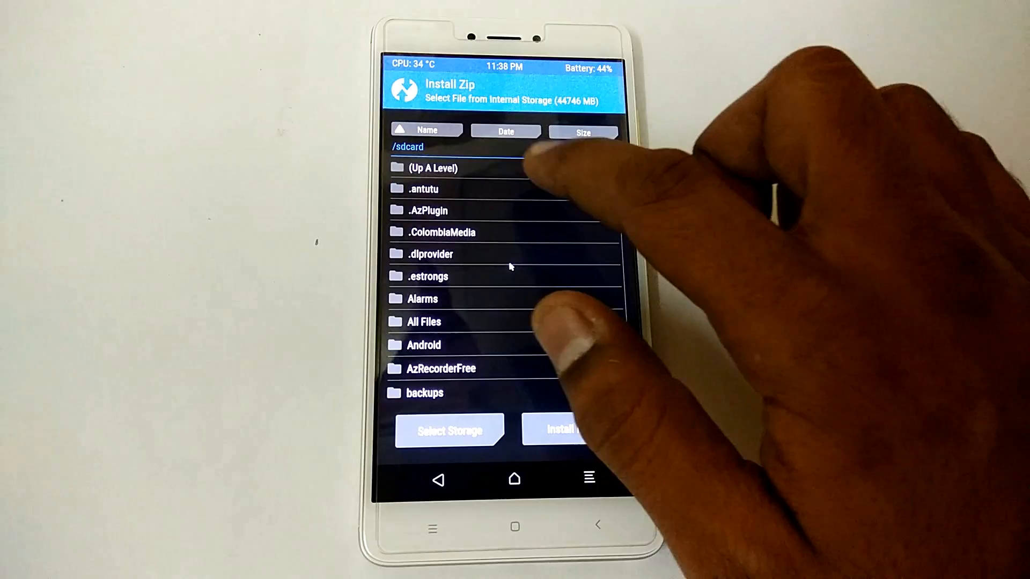
# Flash the open_gapps zip, then reboot into the newly installed system.
pyautogui.scroll(-3)
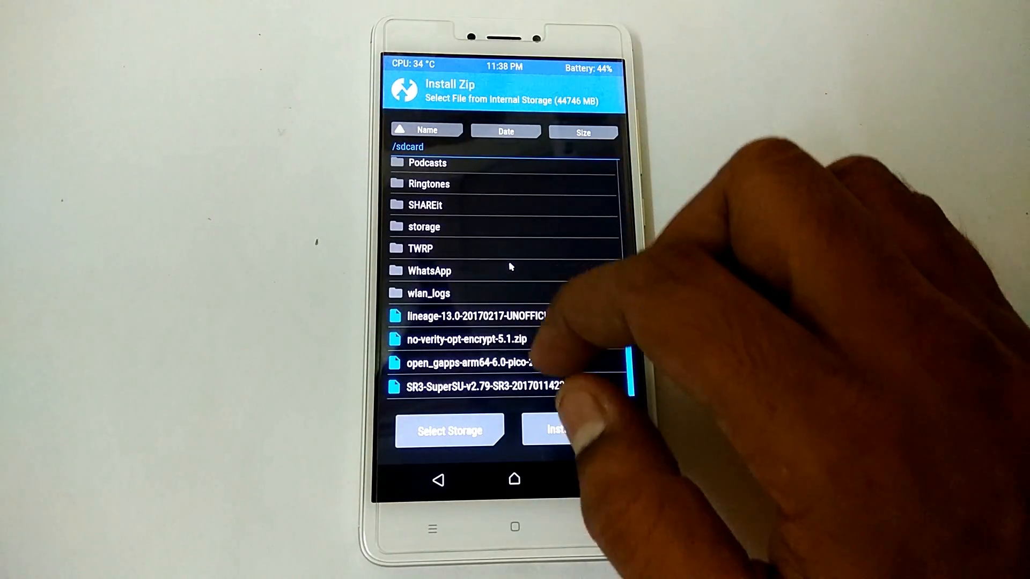
pyautogui.click(472, 361)
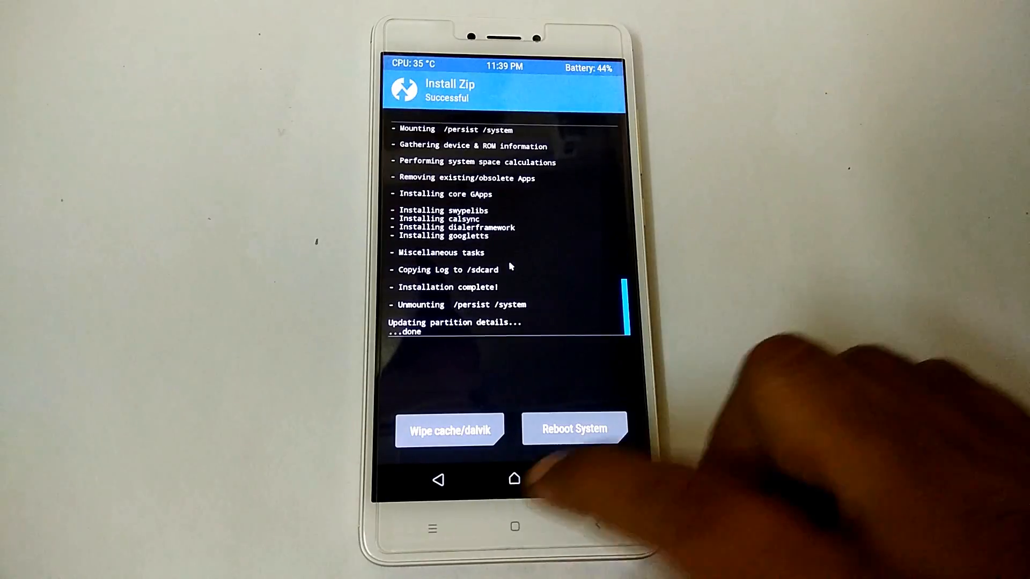
pyautogui.click(573, 428)
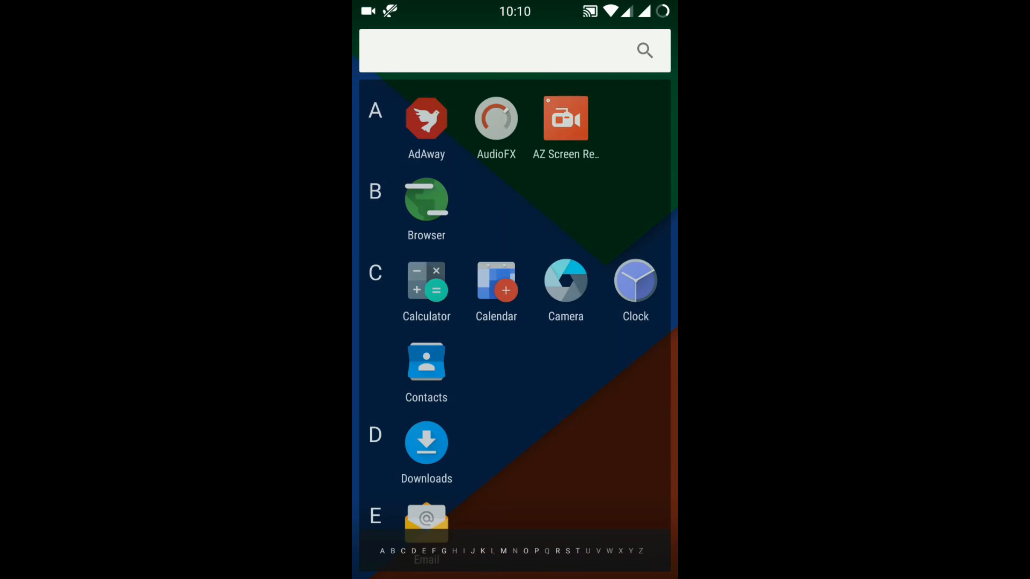
# Launch Kernel Adiutor from the app drawer and grant it root access.
pyautogui.scroll(-3)
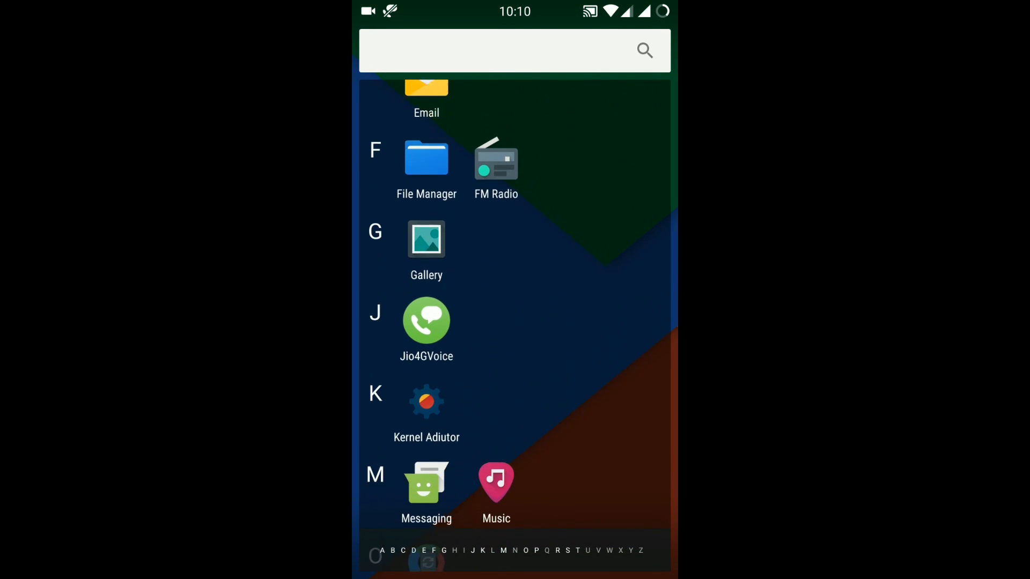
pyautogui.scroll(-3)
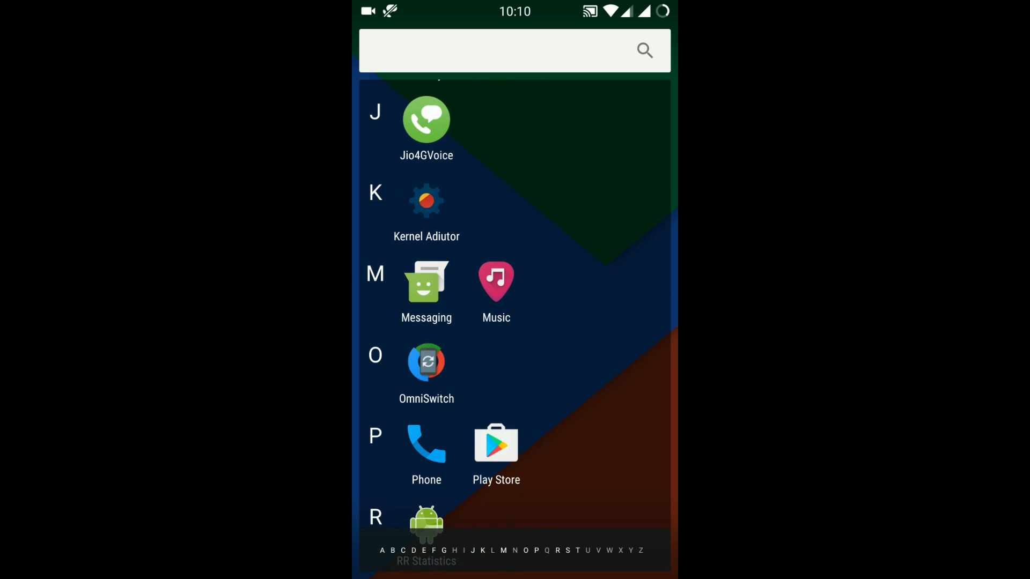
pyautogui.click(425, 201)
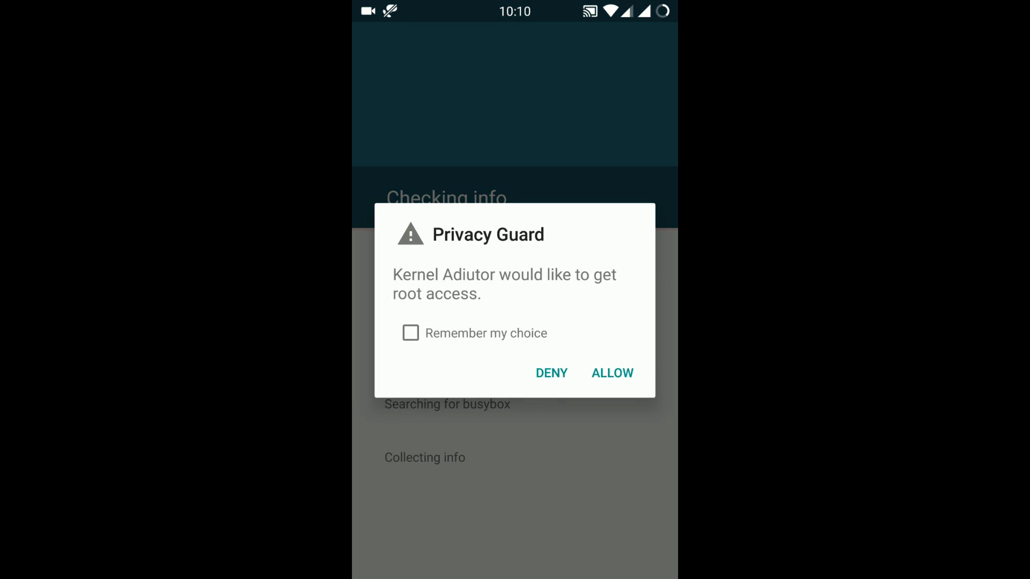
pyautogui.click(612, 372)
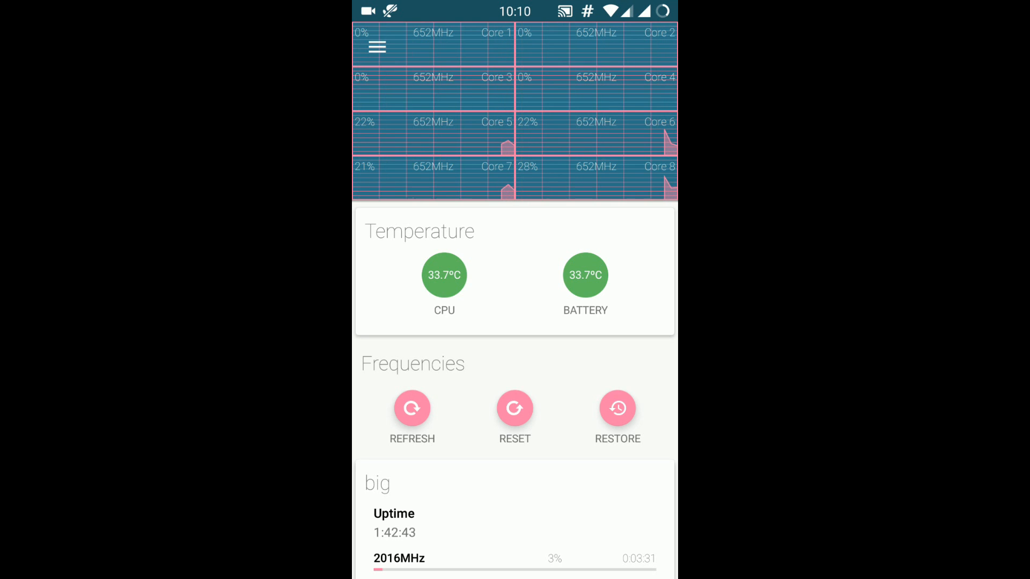
# Review CPU frequencies and temperatures, allow the repeated root request, and open Settings.
pyautogui.scroll(-3)
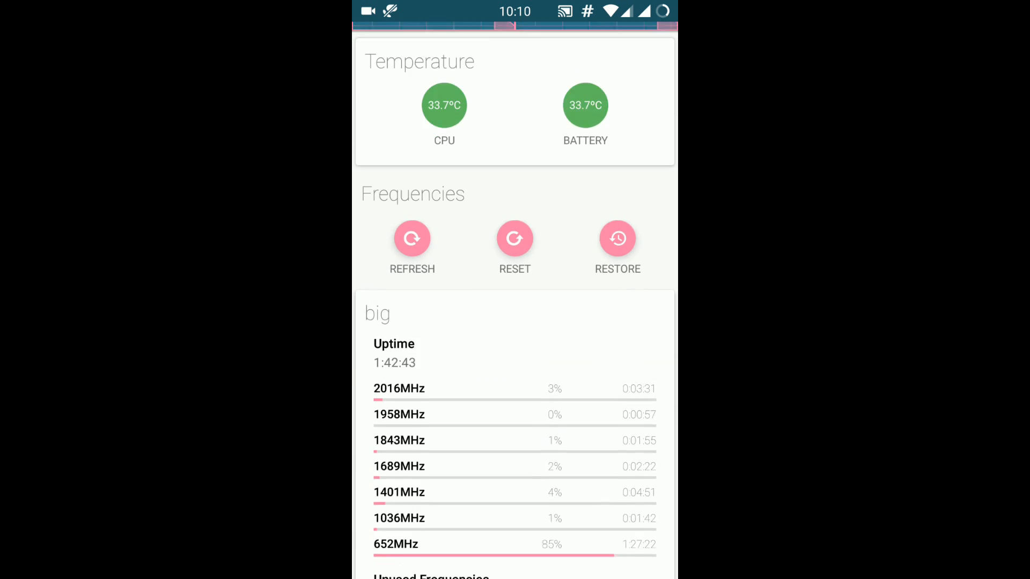
pyautogui.scroll(-3)
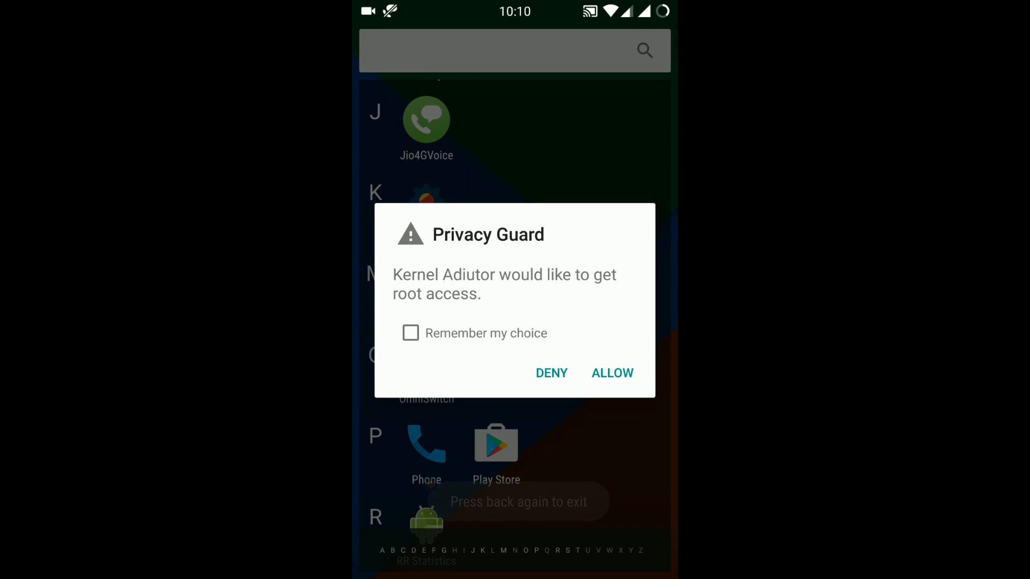
pyautogui.click(611, 372)
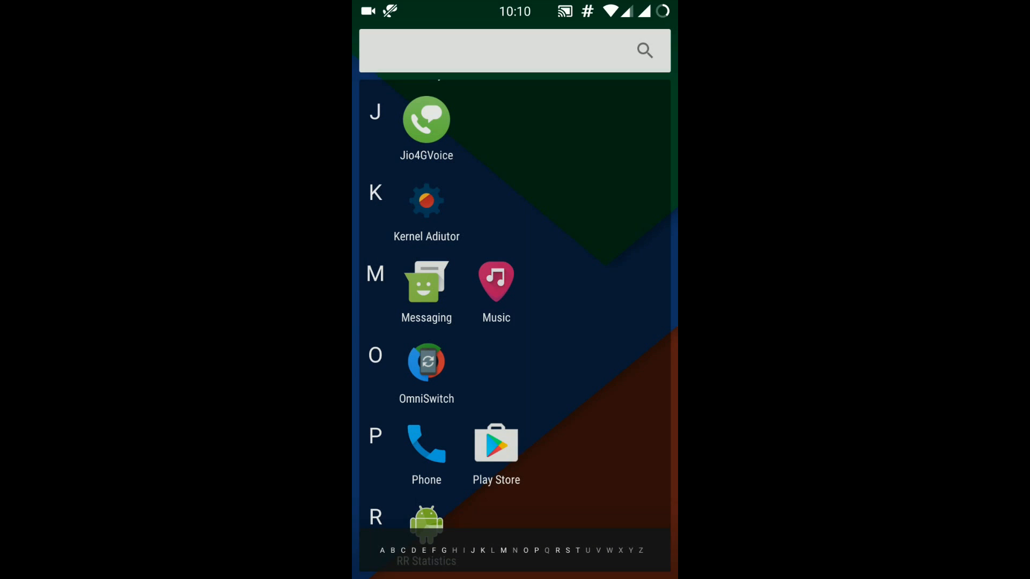
pyautogui.click(426, 363)
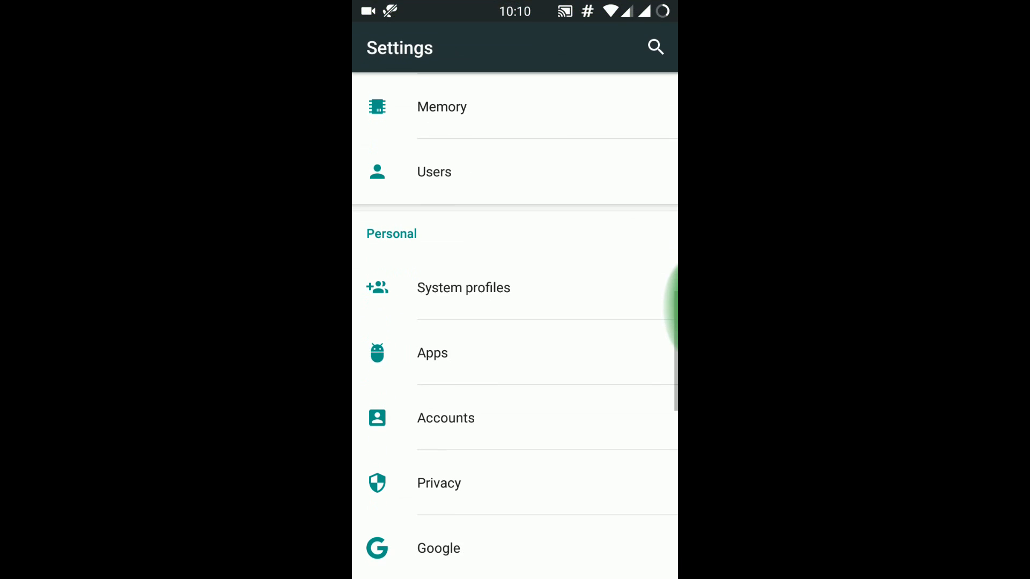
# Open RR Statistics from the app drawer, then bring up the OmniSwitch app switcher.
pyautogui.scroll(3)
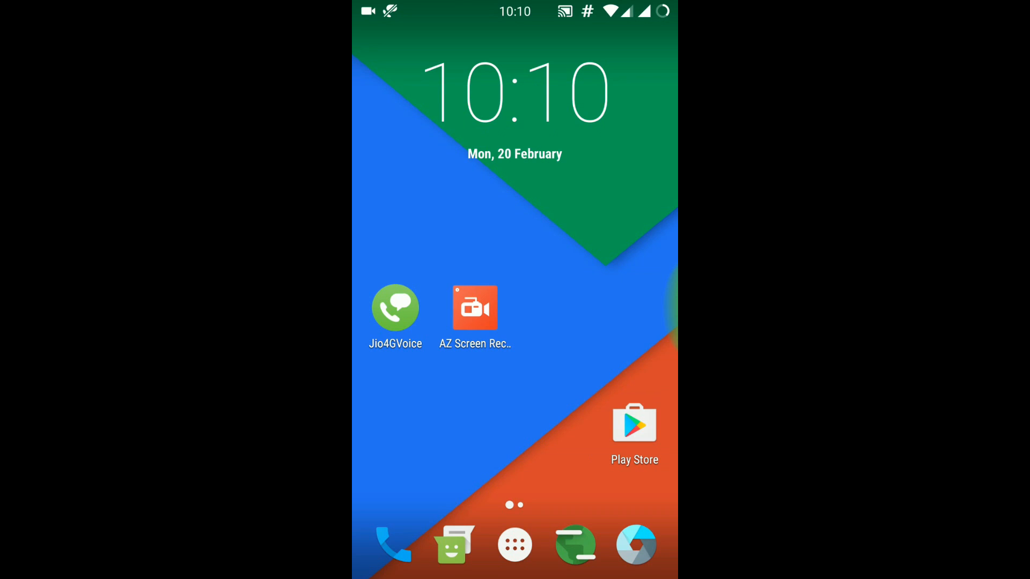
pyautogui.click(514, 548)
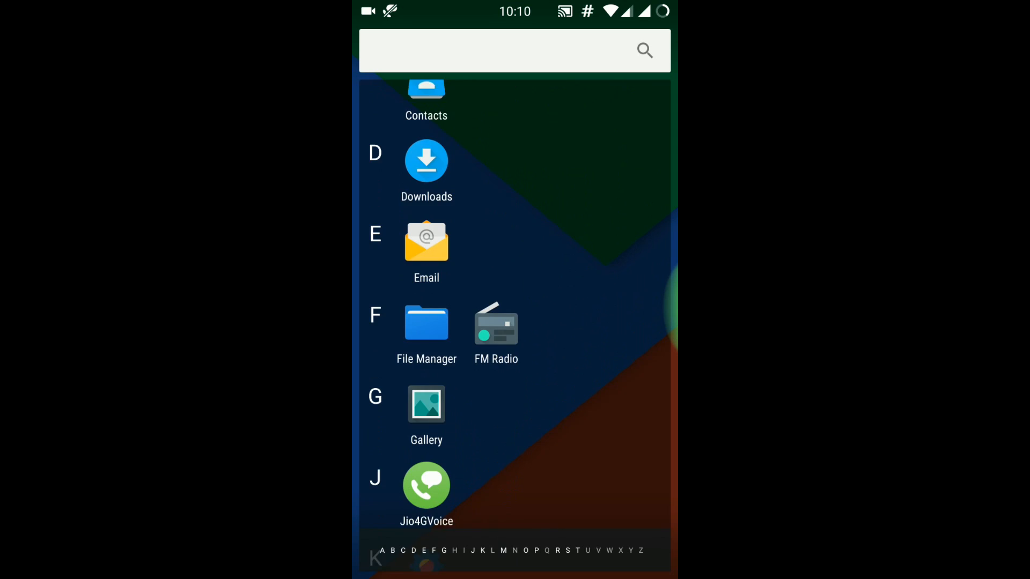
pyautogui.scroll(-3)
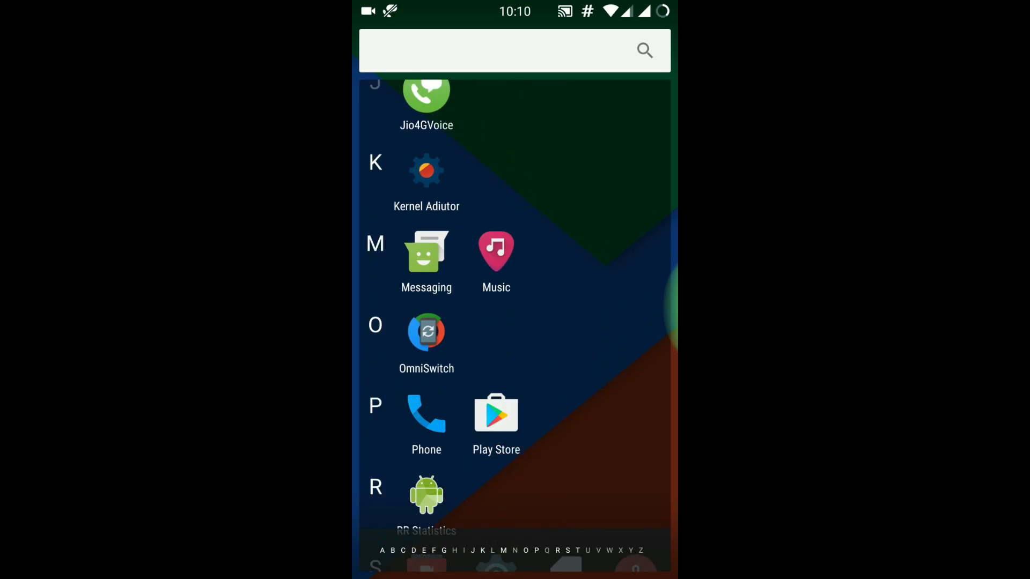
pyautogui.scroll(-3)
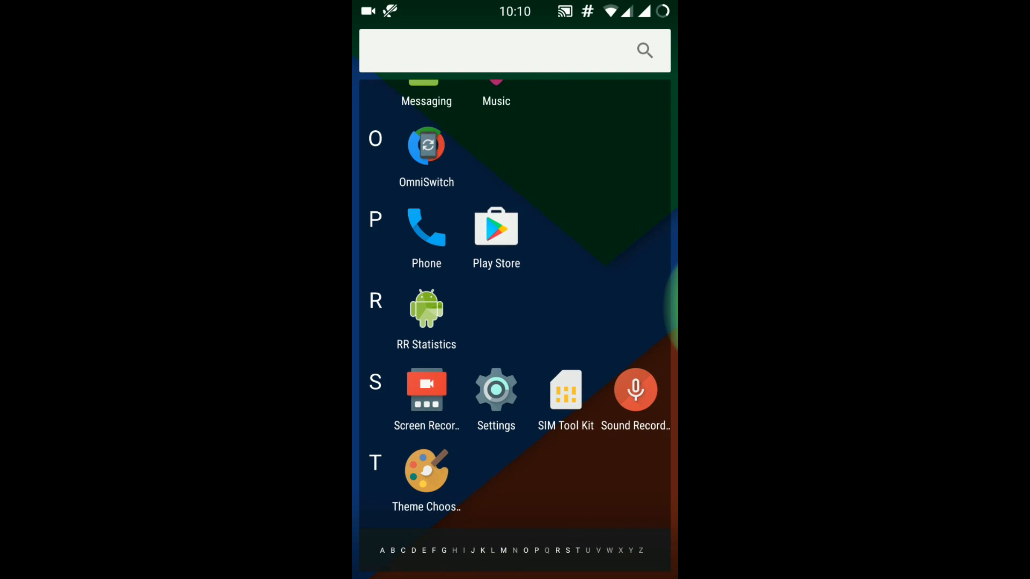
pyautogui.click(426, 310)
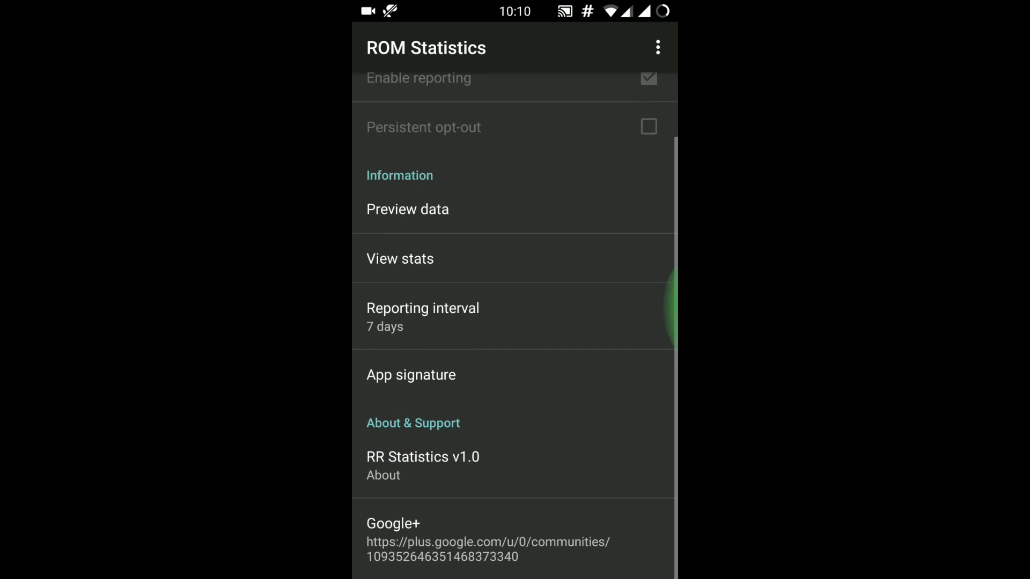
pyautogui.click(407, 210)
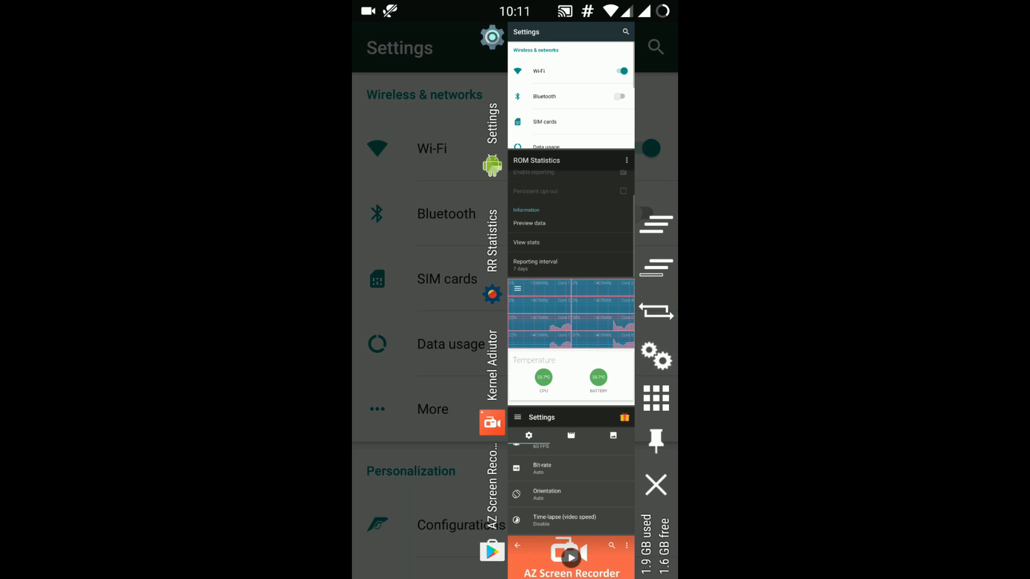
# Back in Settings, look at the SIM cards page and return to the main list.
pyautogui.click(656, 485)
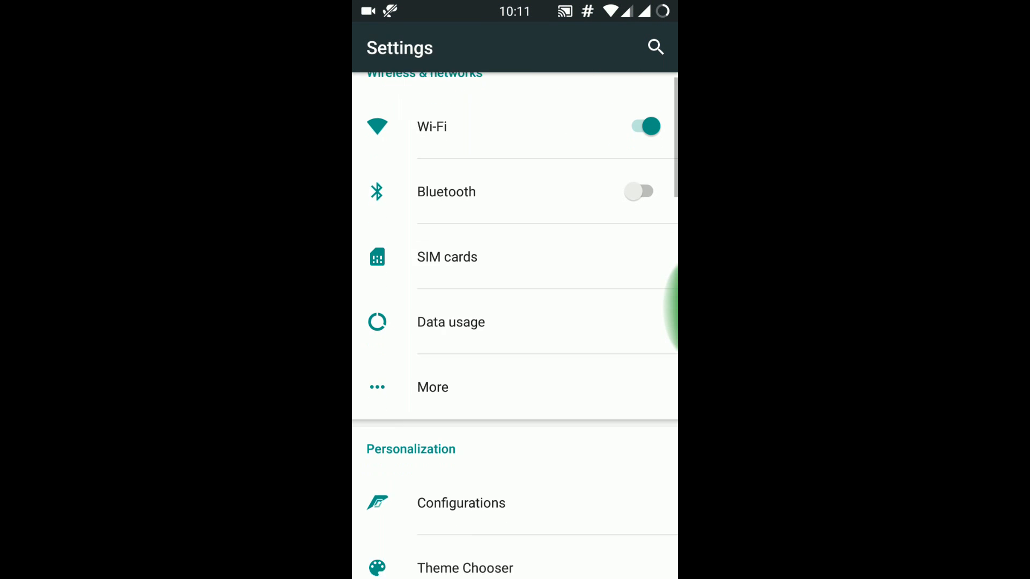
pyautogui.scroll(-3)
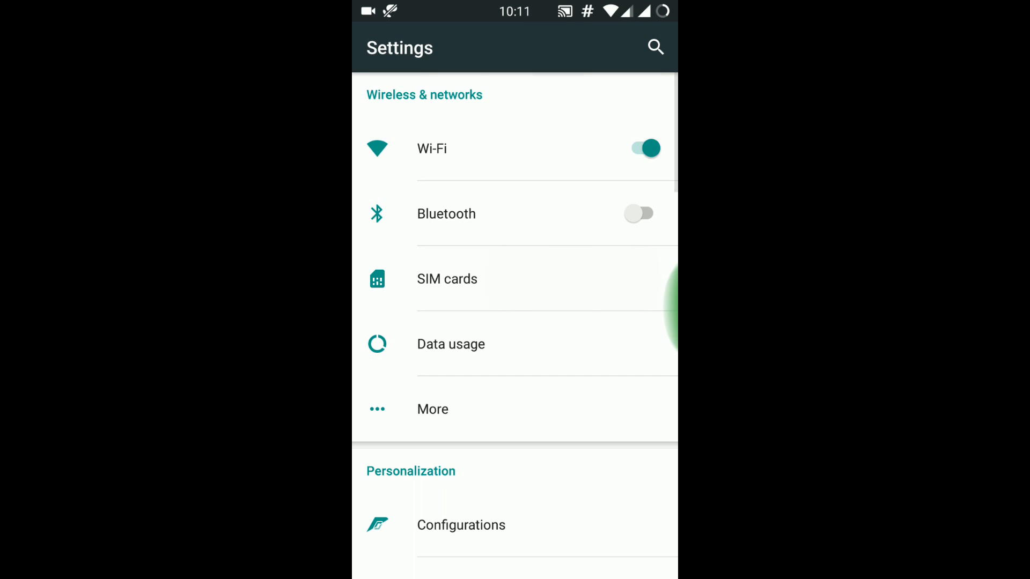
pyautogui.click(447, 278)
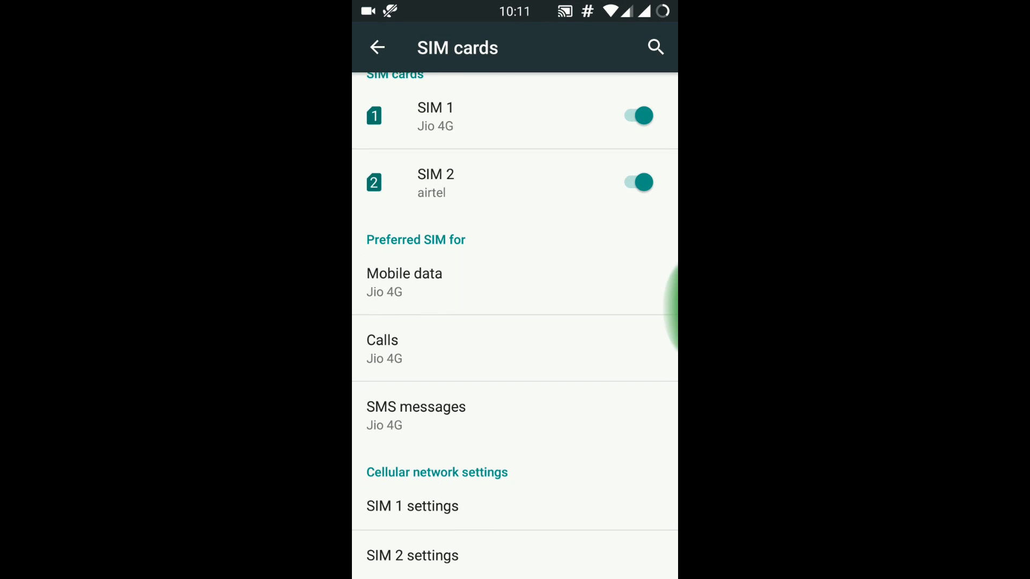
pyautogui.click(412, 506)
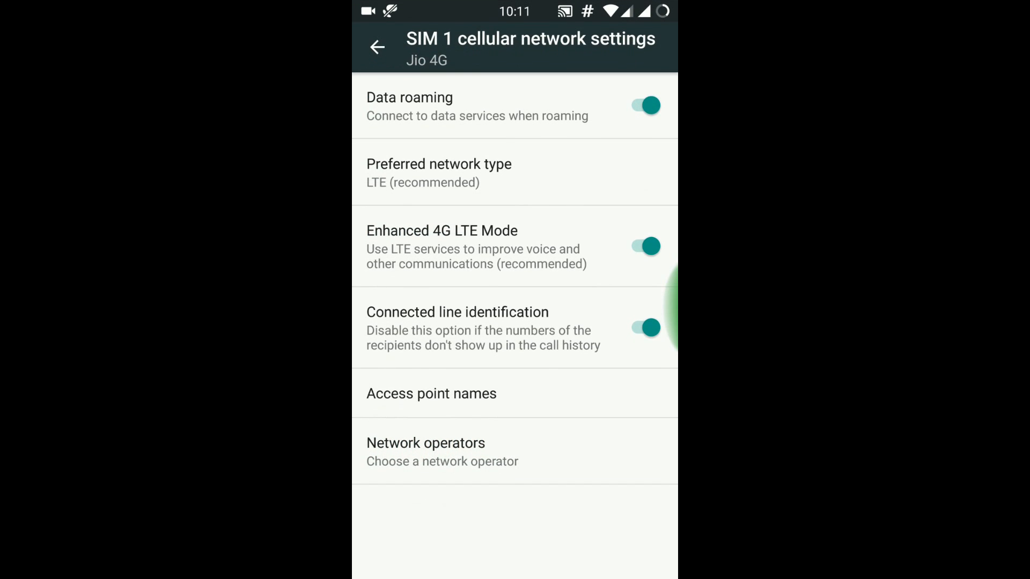
pyautogui.click(378, 45)
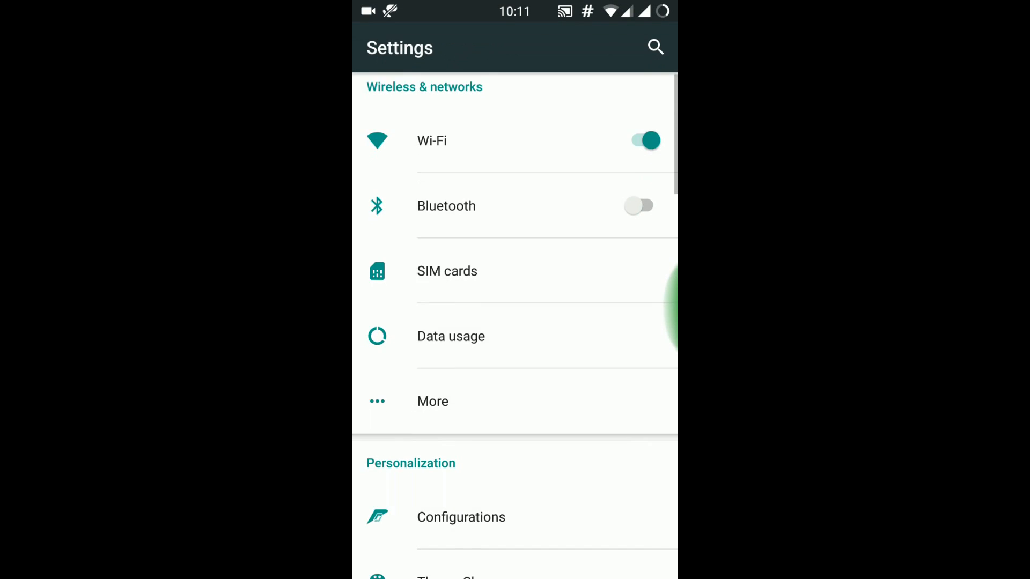
# Set battery status style to Icon portrait with percentage next to the icon.
pyautogui.click(461, 517)
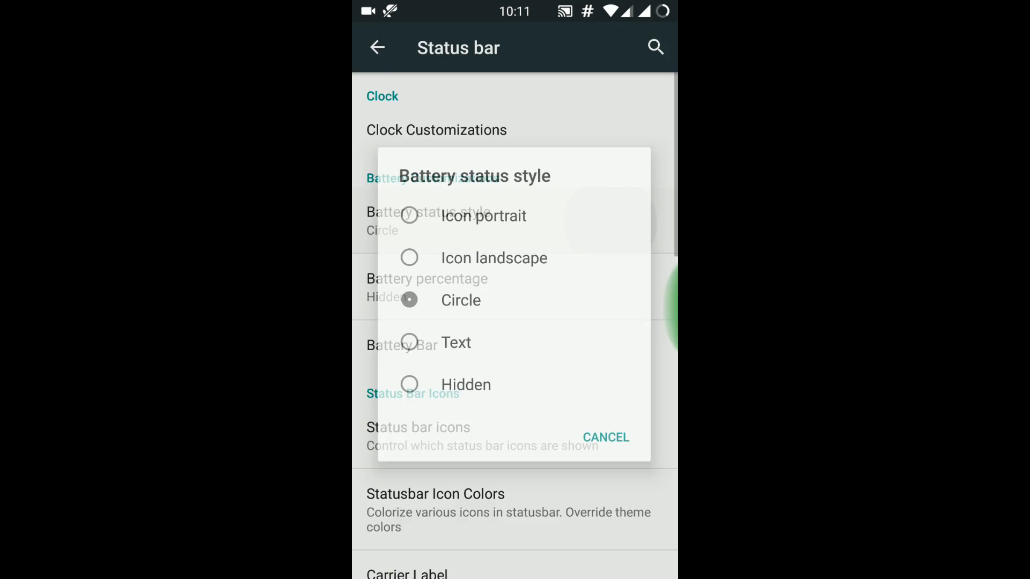
pyautogui.click(482, 216)
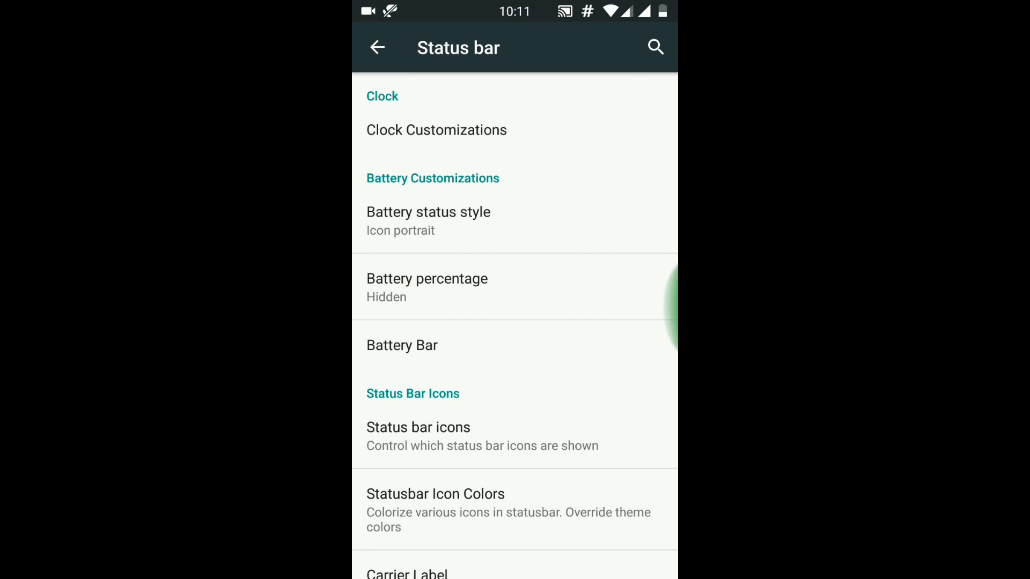
pyautogui.click(426, 287)
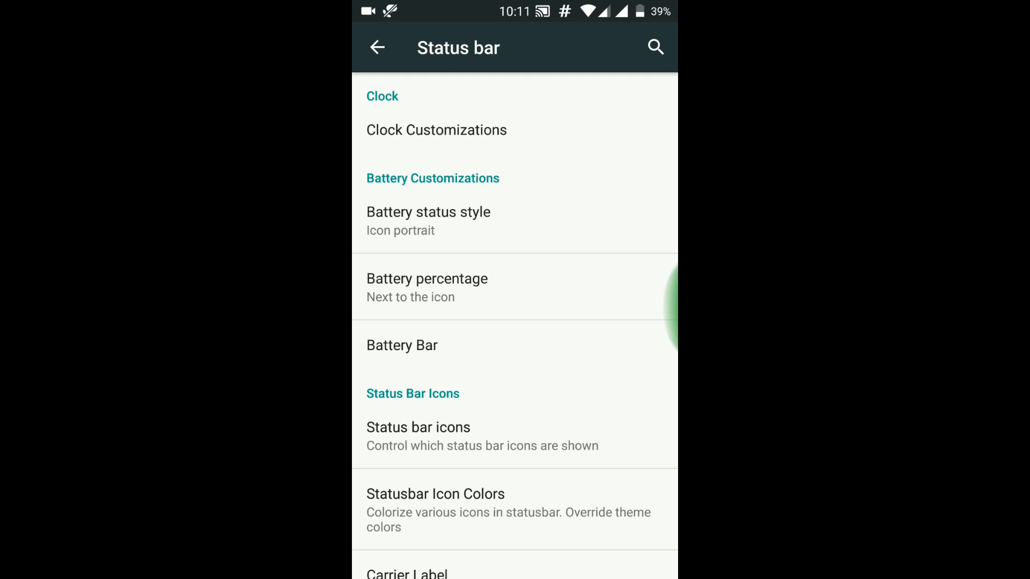
pyautogui.scroll(-3)
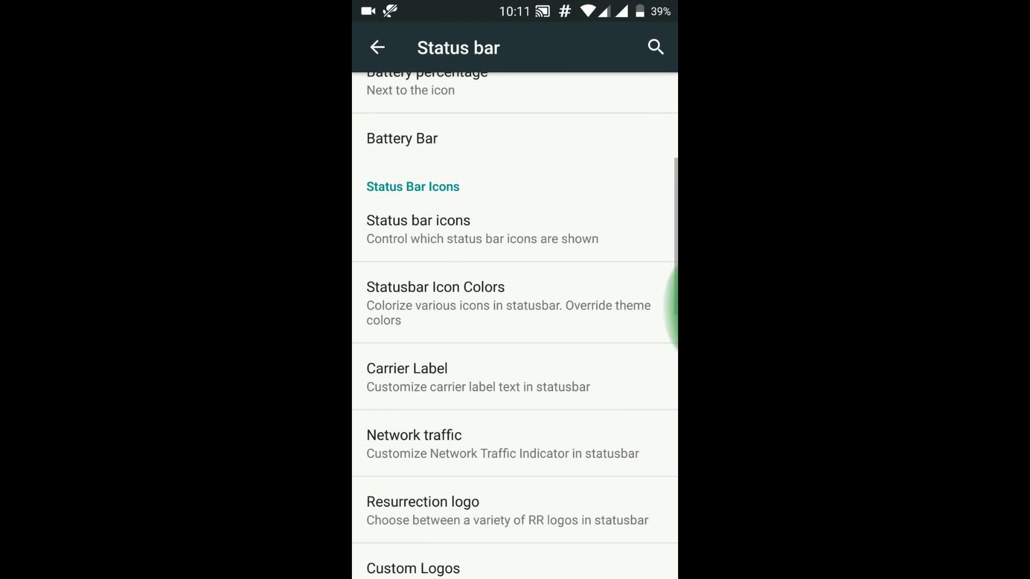
pyautogui.click(435, 302)
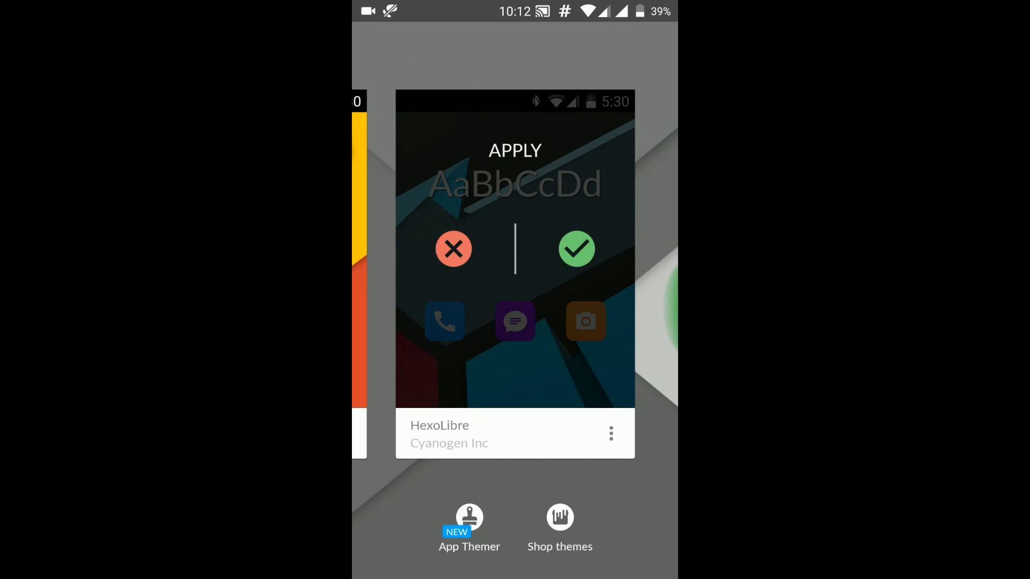
# Apply the HexoLibre dark theme and open the Configurations categories.
pyautogui.click(577, 249)
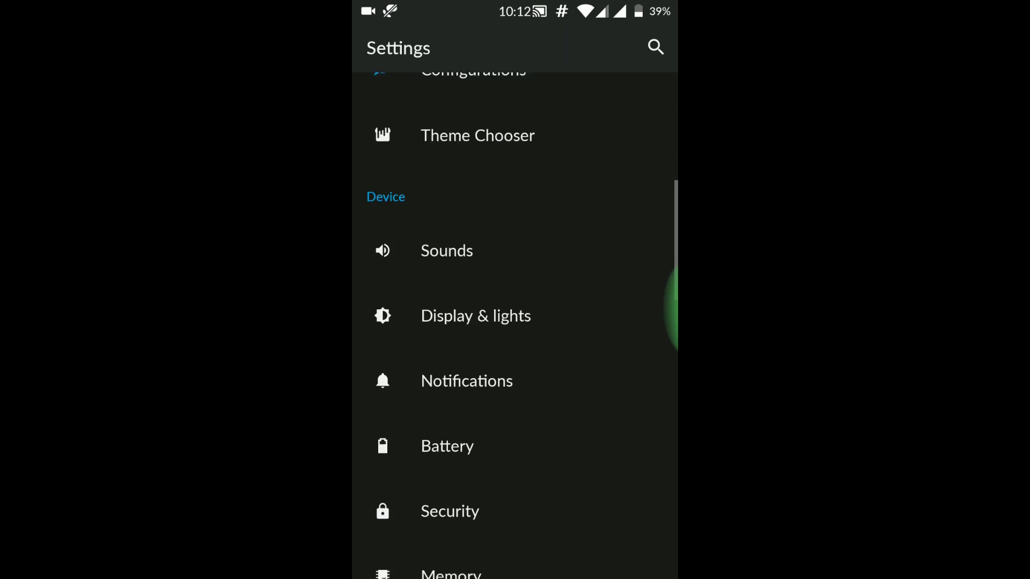
pyautogui.click(451, 501)
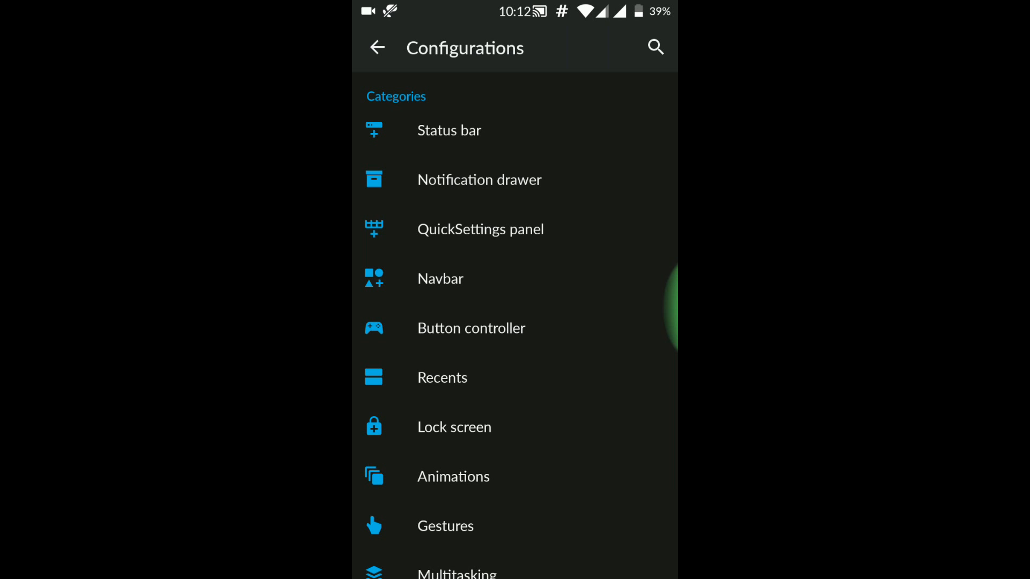
pyautogui.click(481, 229)
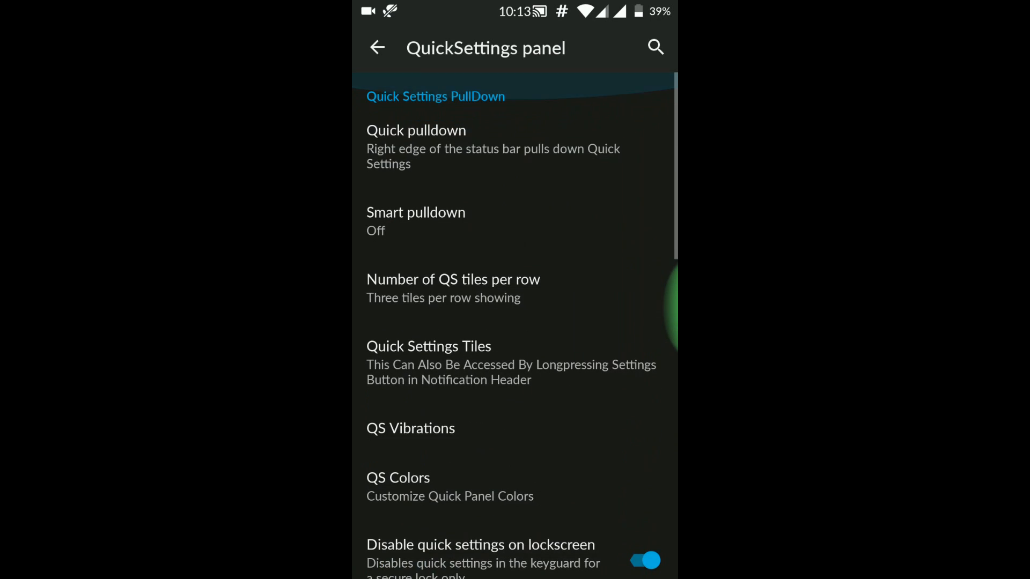
pyautogui.click(377, 48)
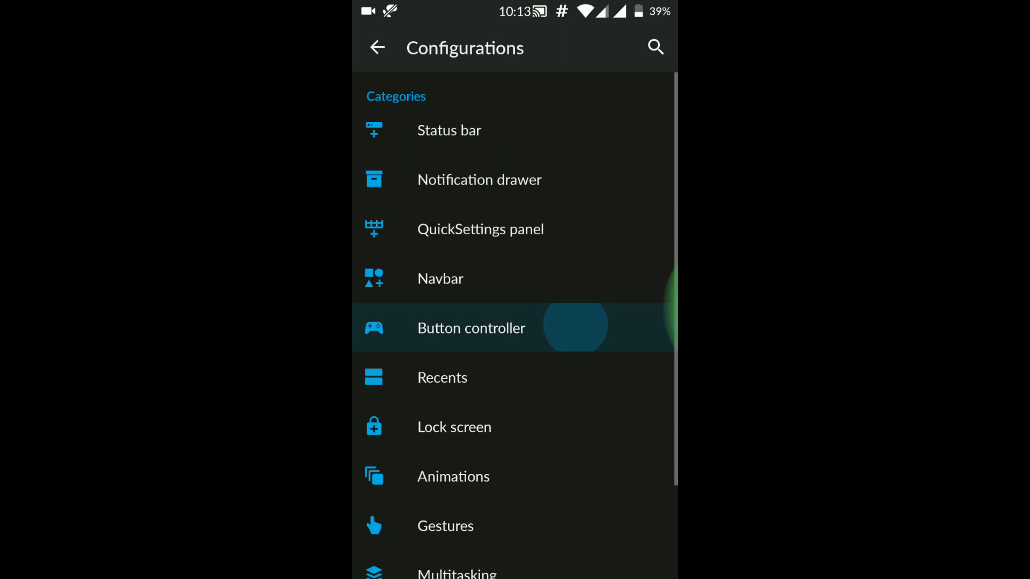
pyautogui.click(471, 328)
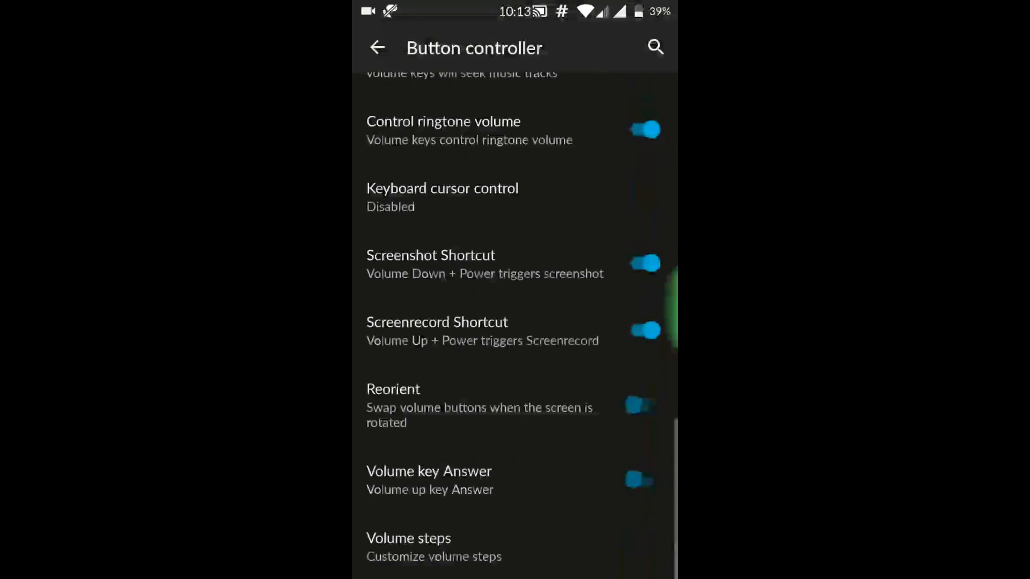
pyautogui.click(379, 48)
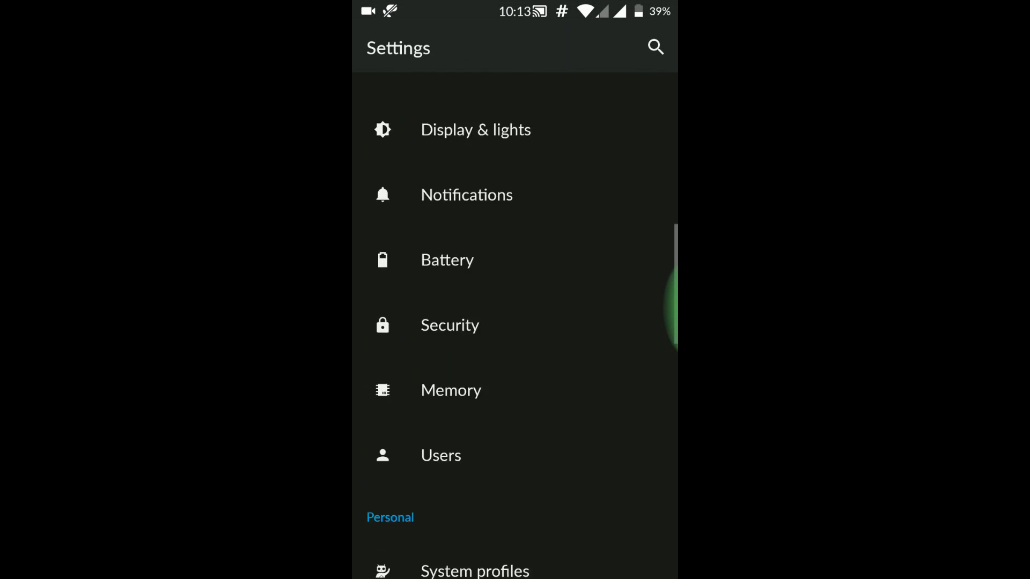
pyautogui.scroll(-3)
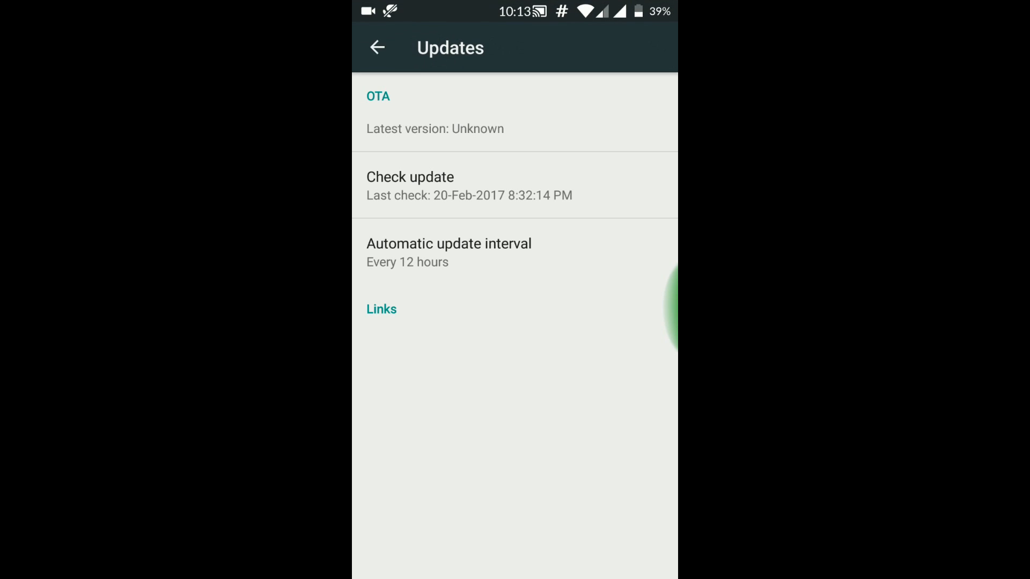
pyautogui.click(411, 185)
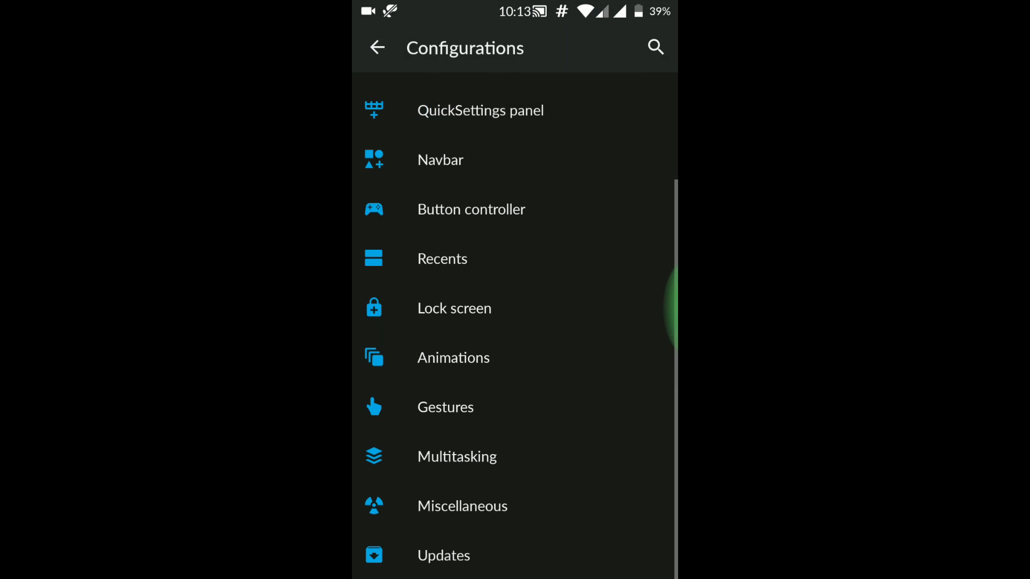
# Browse the Multitasking and Miscellaneous pages, answering the Privacy Guard root prompts.
pyautogui.click(456, 457)
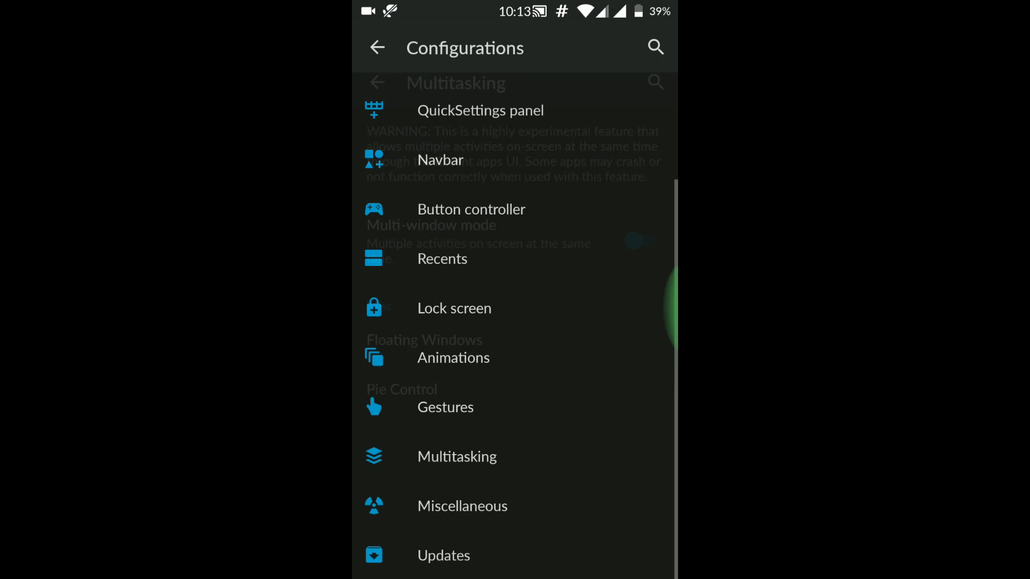
pyautogui.click(461, 505)
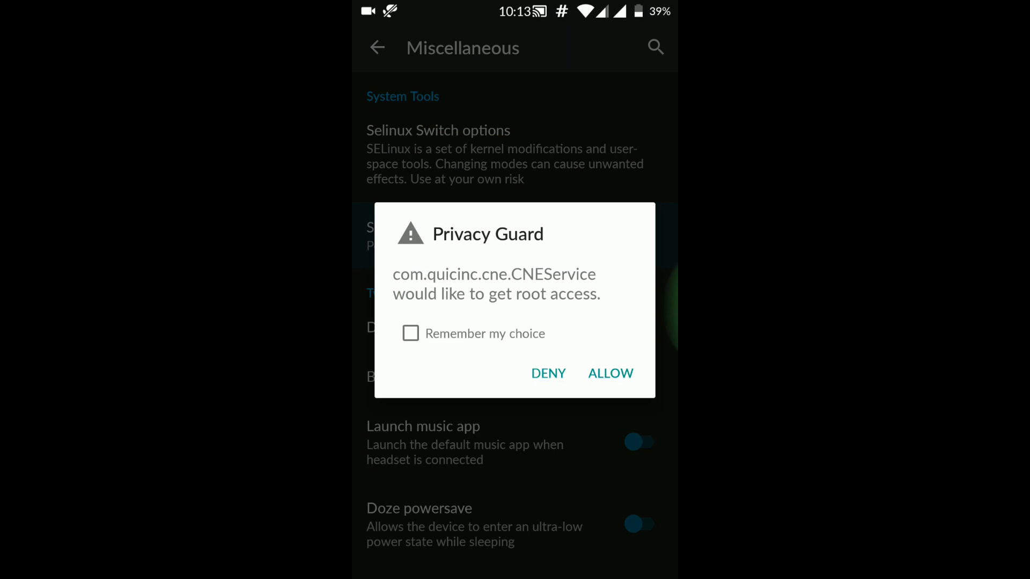
pyautogui.click(610, 373)
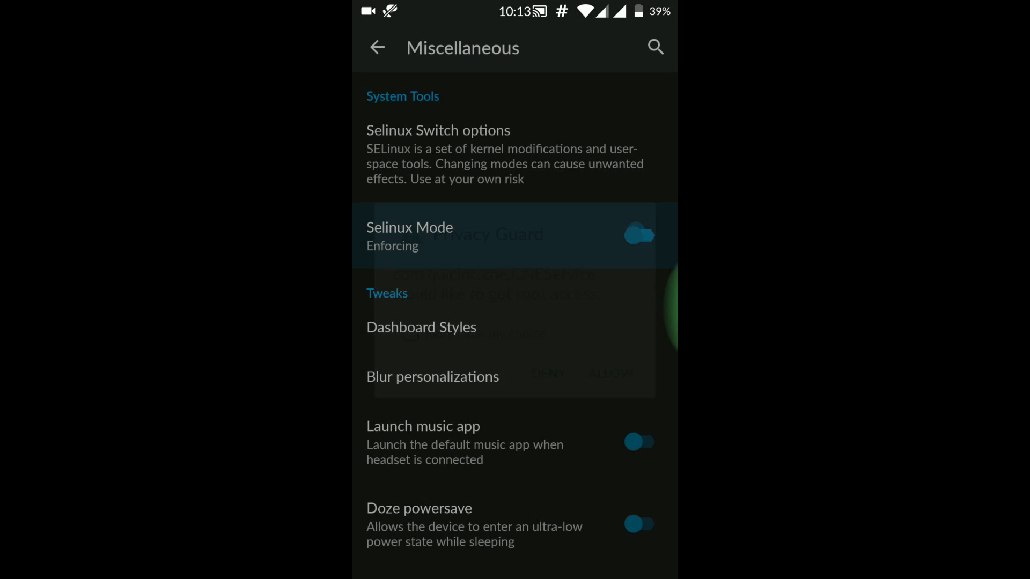
pyautogui.click(638, 234)
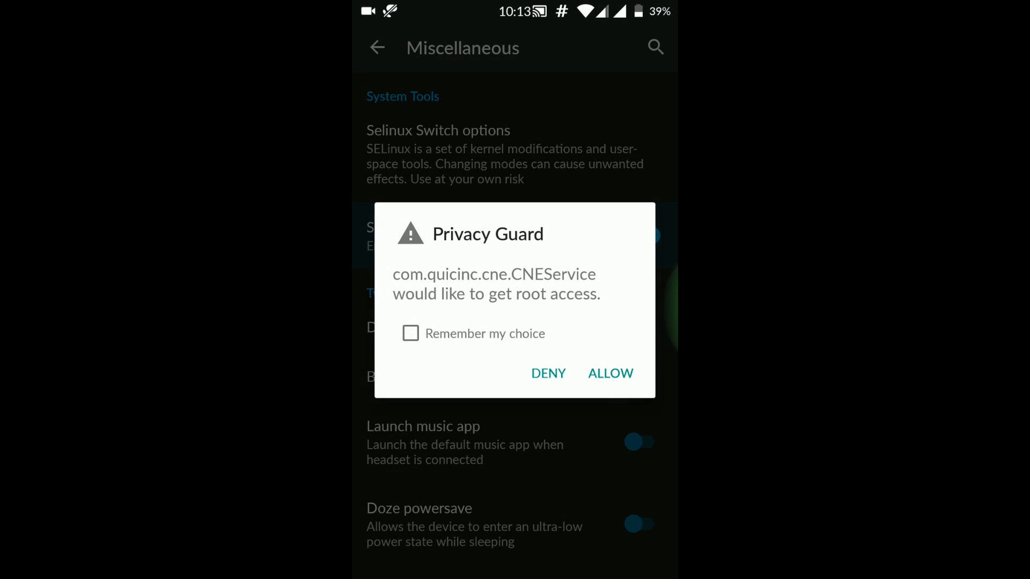
pyautogui.click(610, 373)
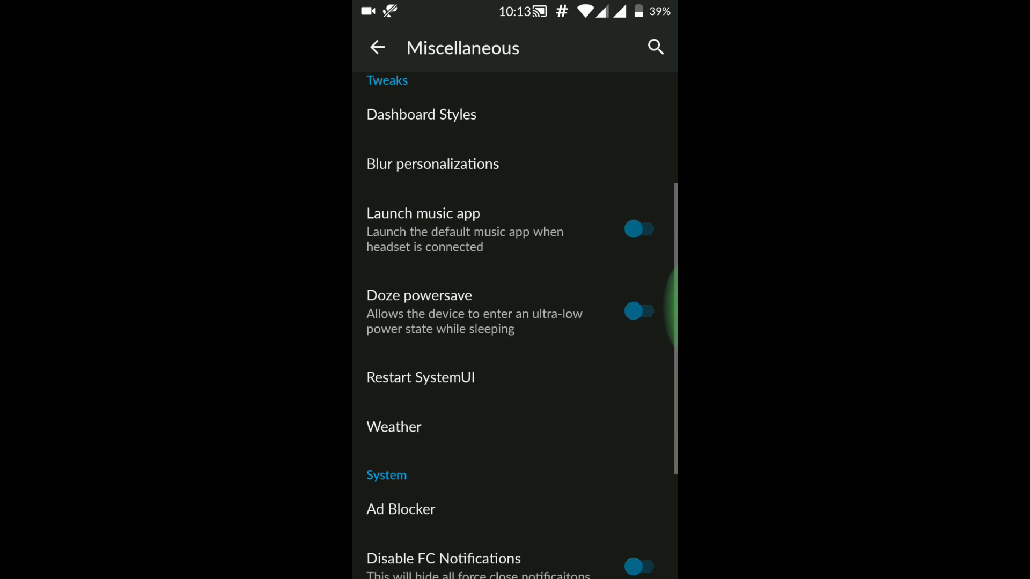
# Open the AdAway ad blocker briefly, then return to the main Settings list.
pyautogui.click(401, 509)
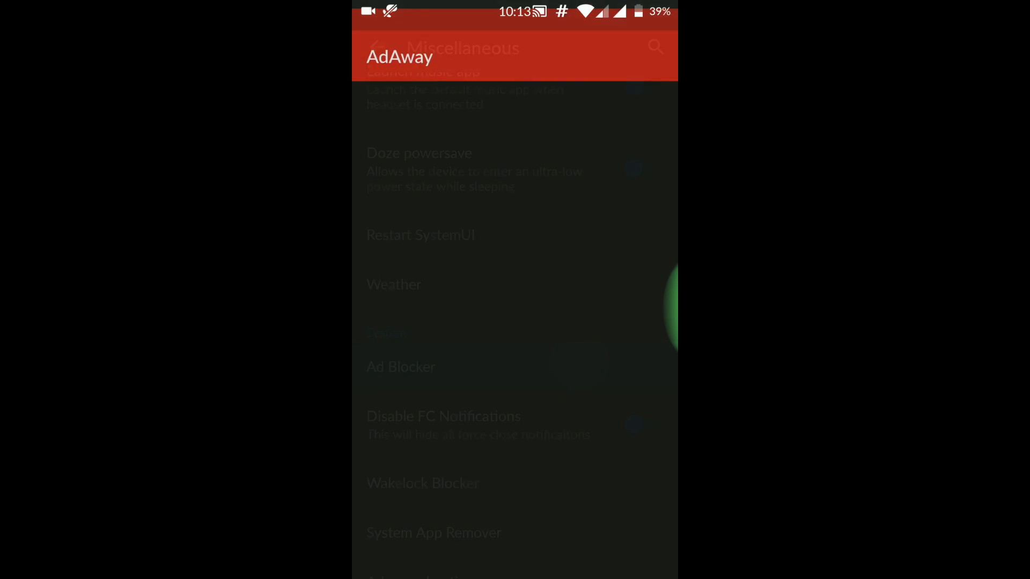
pyautogui.click(400, 366)
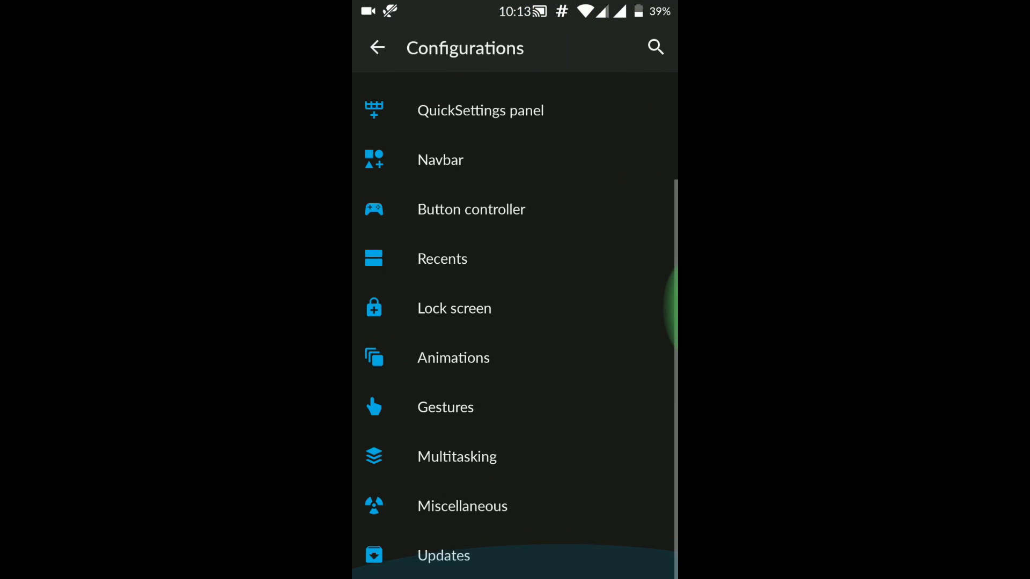
pyautogui.click(378, 48)
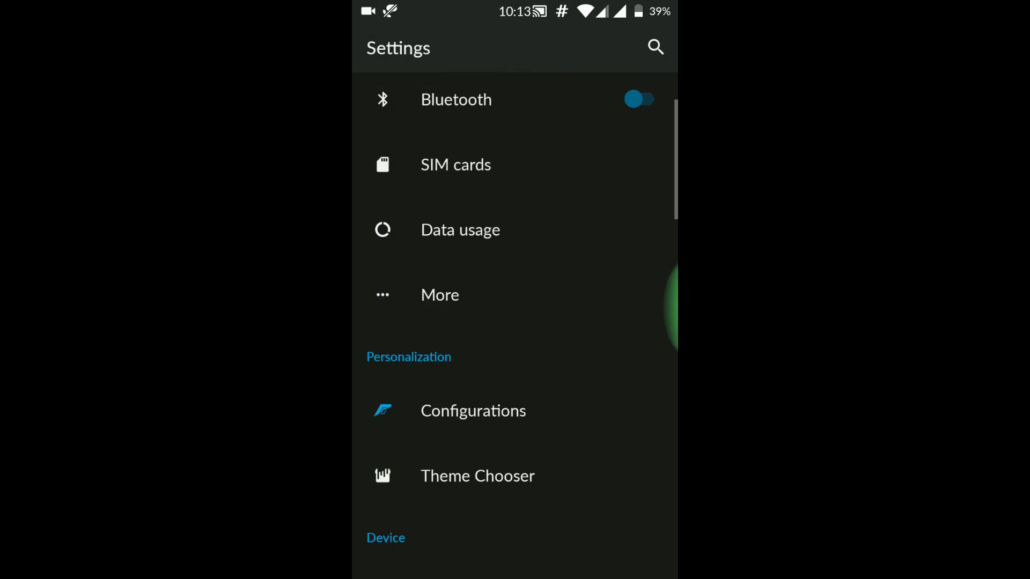